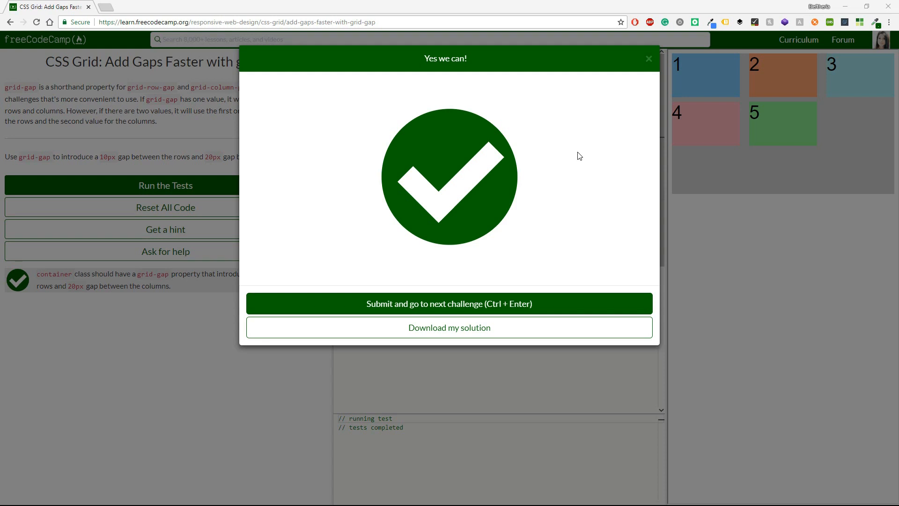
mouse_move(364, 304)
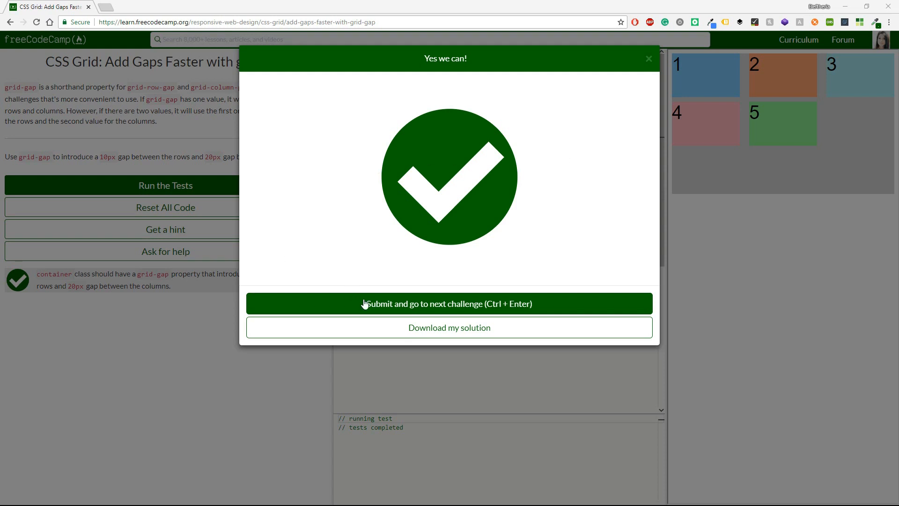
Step: Submit the passing grid-gap solution and advance to the next challenge
click(449, 304)
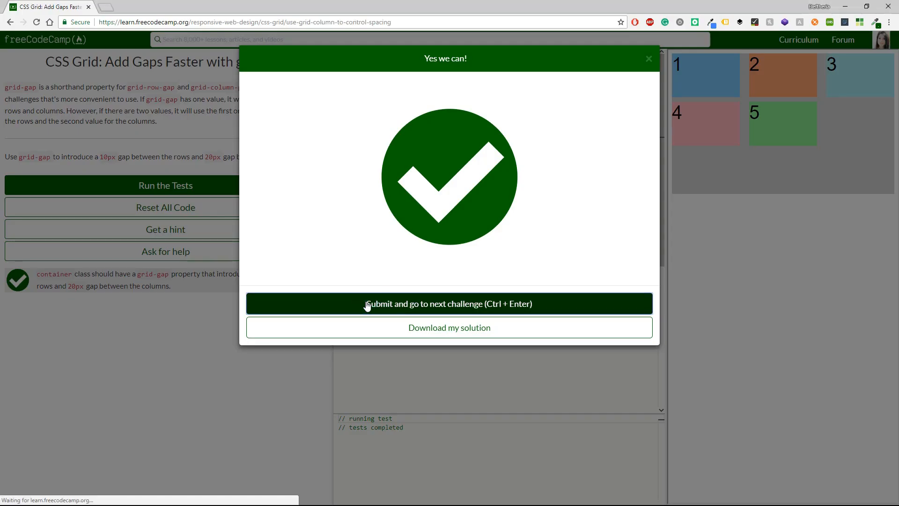
Step: Load the grid-column challenge and scroll through its lesson and column-lines diagram
click(449, 304)
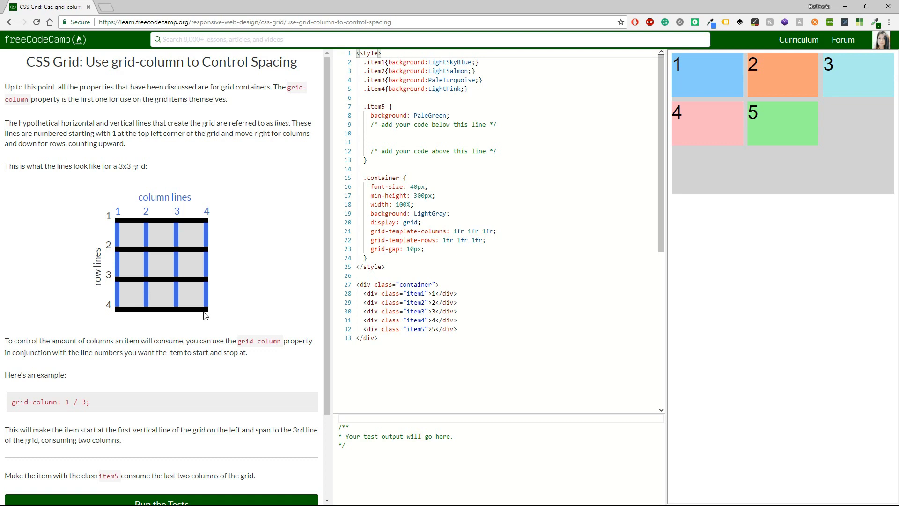
mouse_move(152, 297)
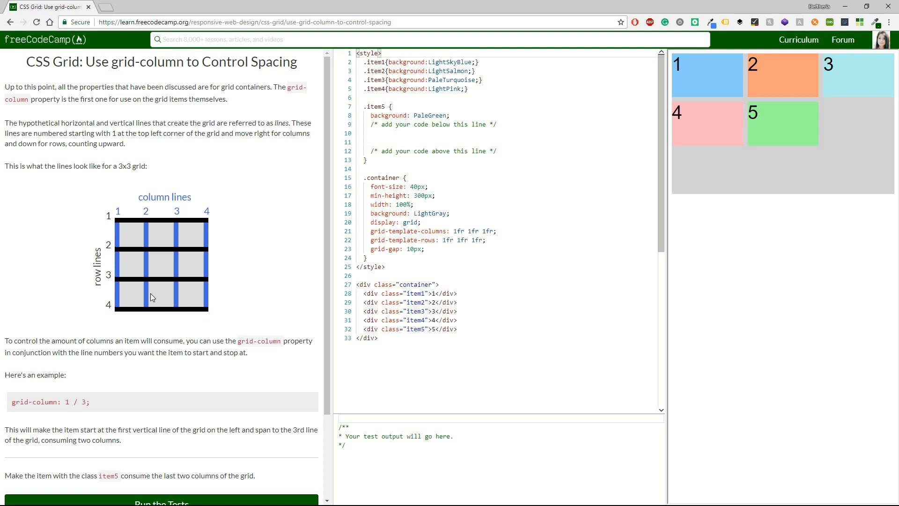
mouse_move(135, 224)
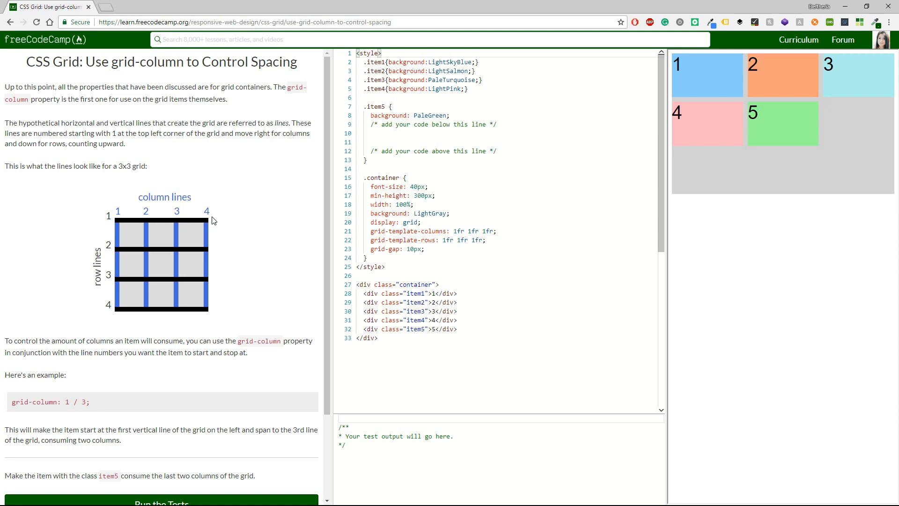
mouse_move(175, 220)
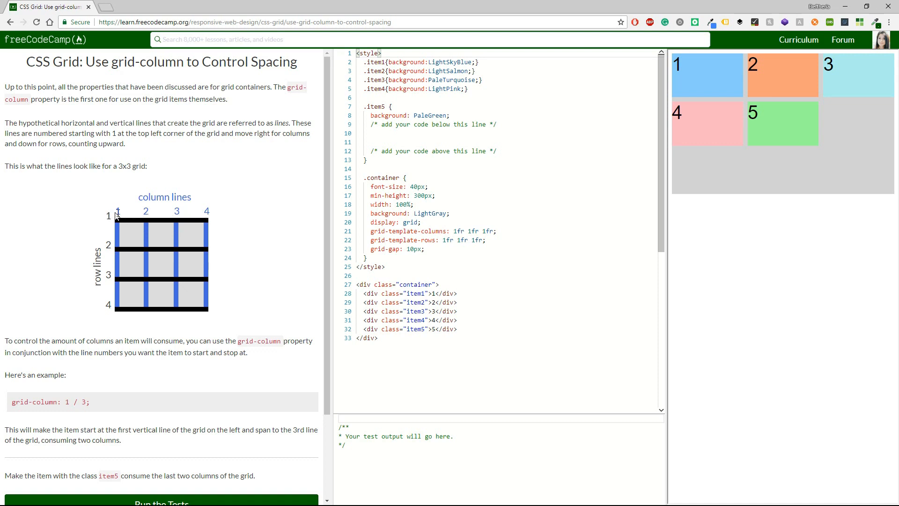
mouse_move(264, 223)
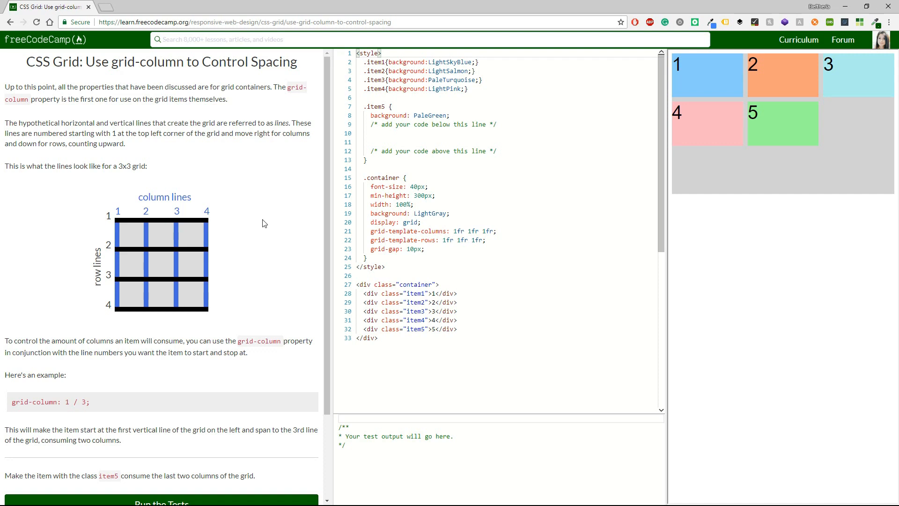
mouse_move(86, 350)
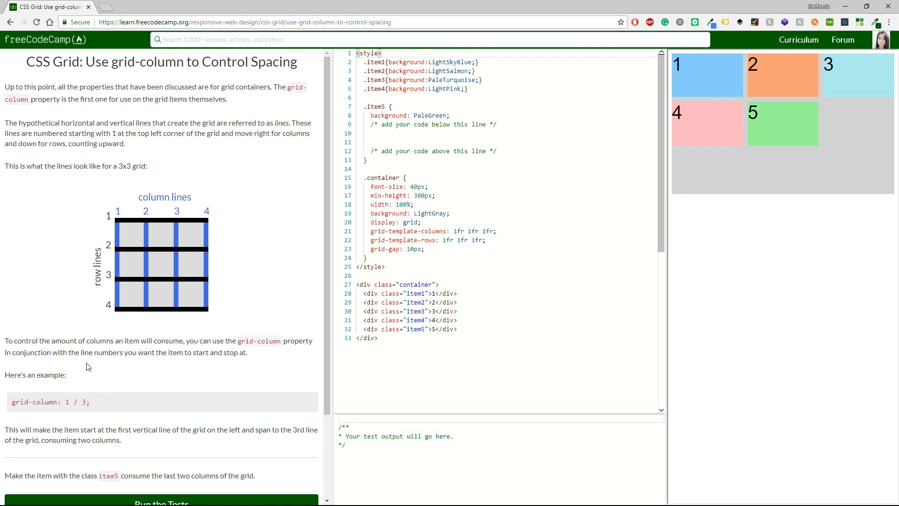
mouse_move(183, 361)
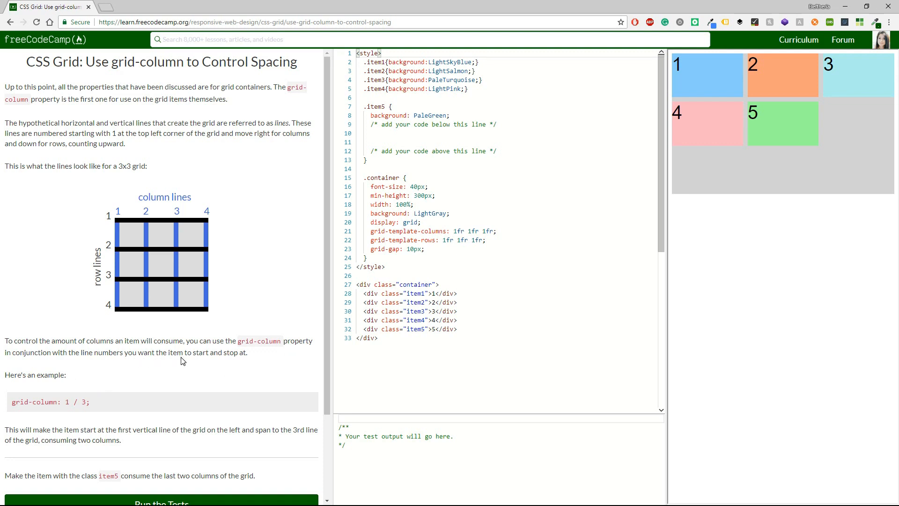
mouse_move(182, 361)
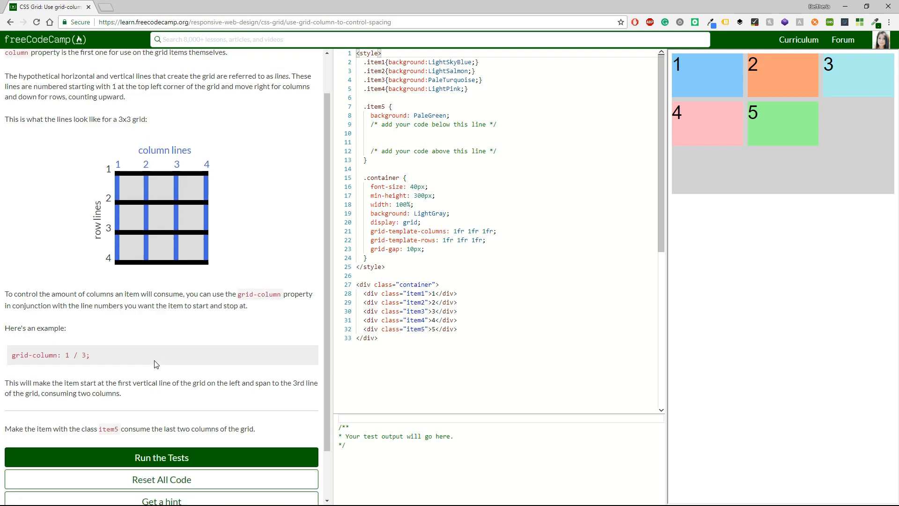
scroll(down, 3)
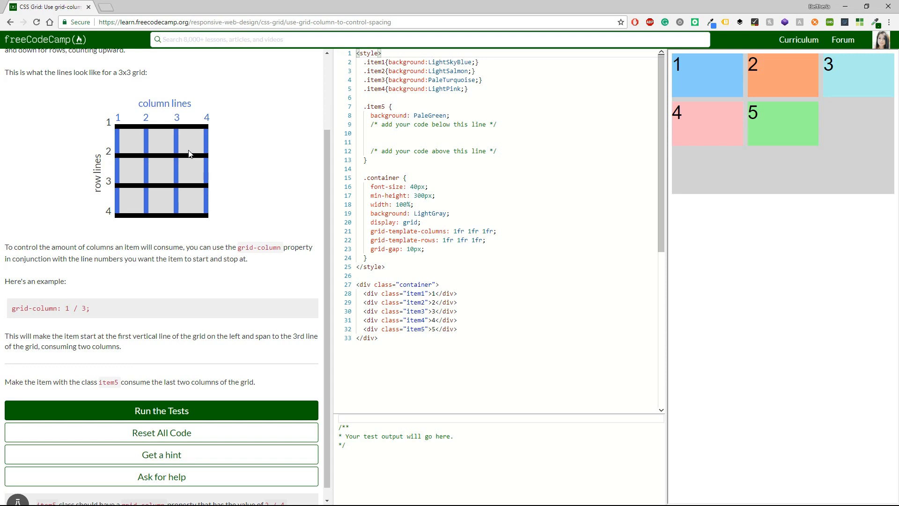
mouse_move(94, 380)
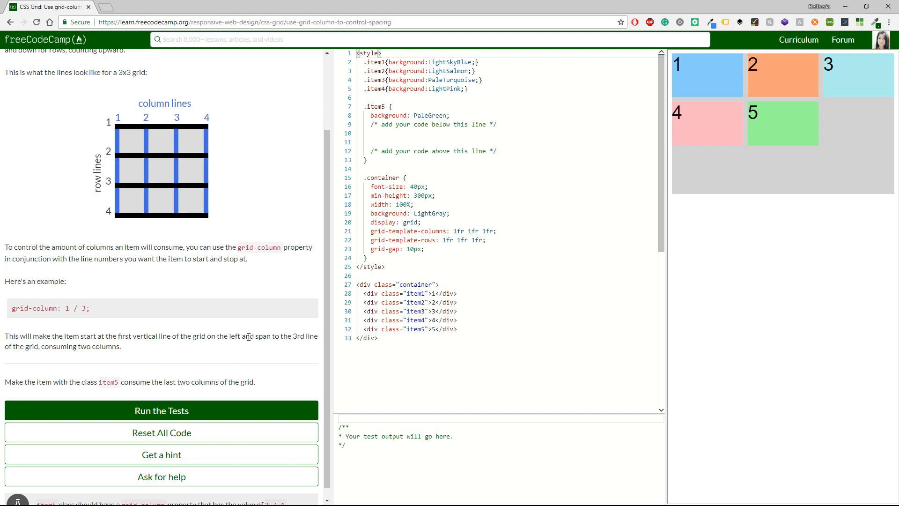
Step: Add grid-column: 2 /4 to the .item5 rule and run the tests
double_click(20, 308)
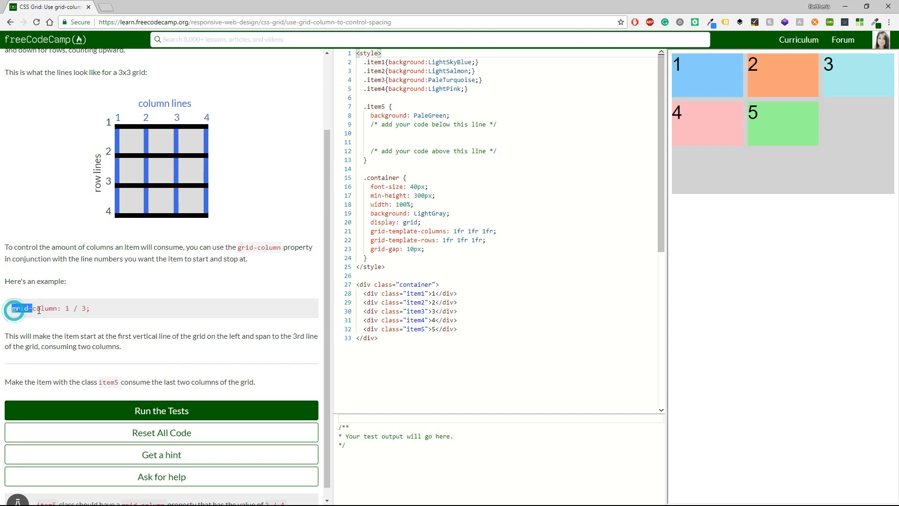
double_click(21, 308)
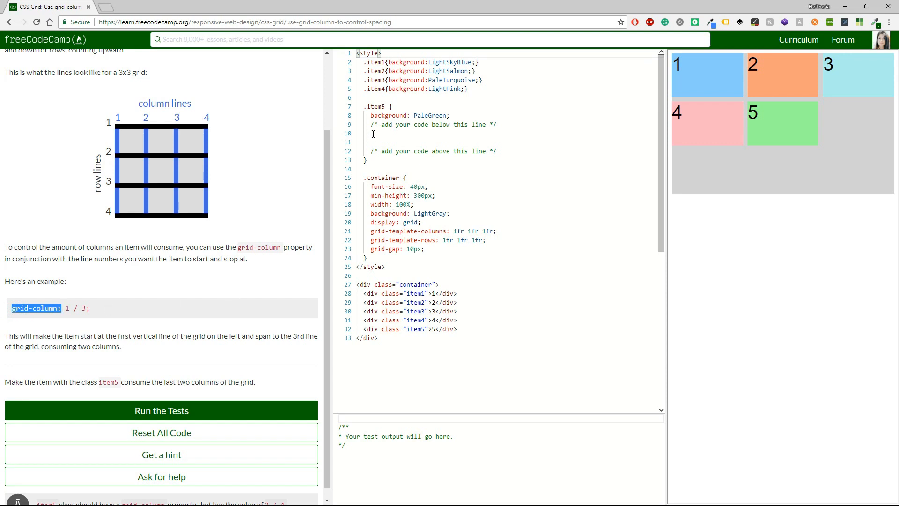
text(grid-column:)
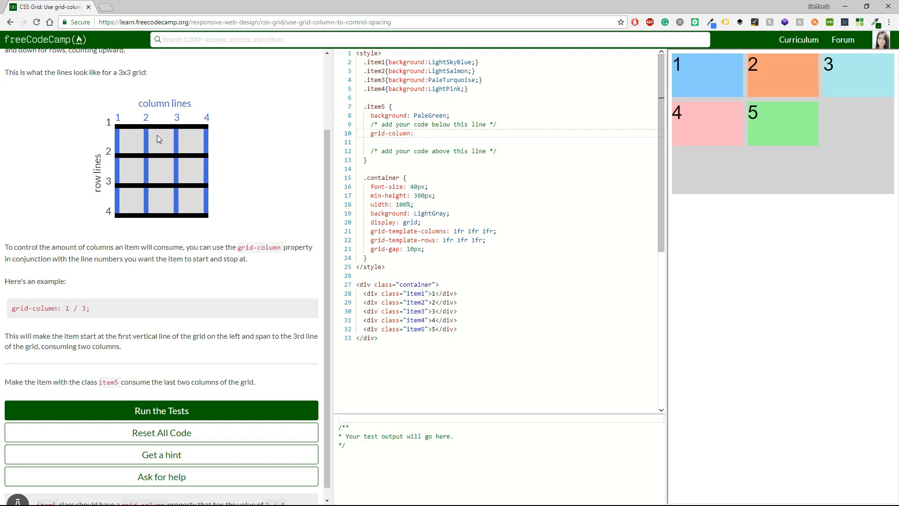
text(2 /4;)
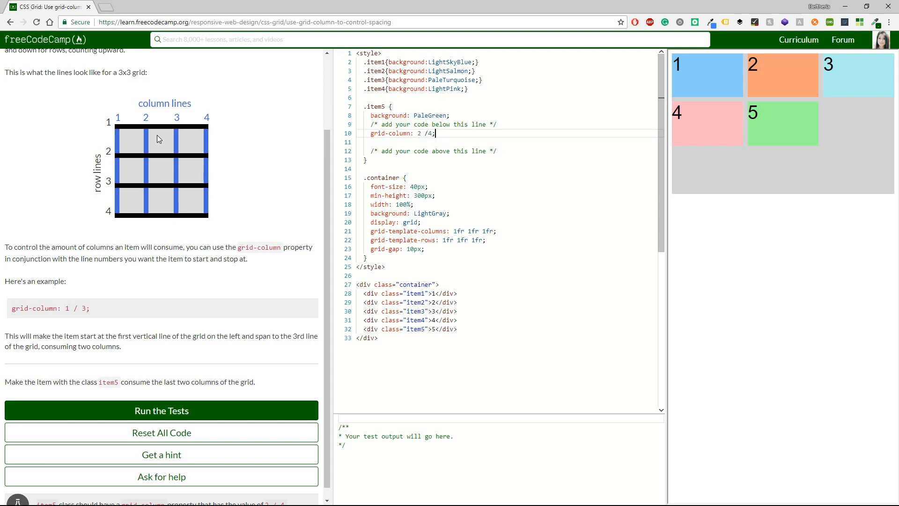
click(161, 411)
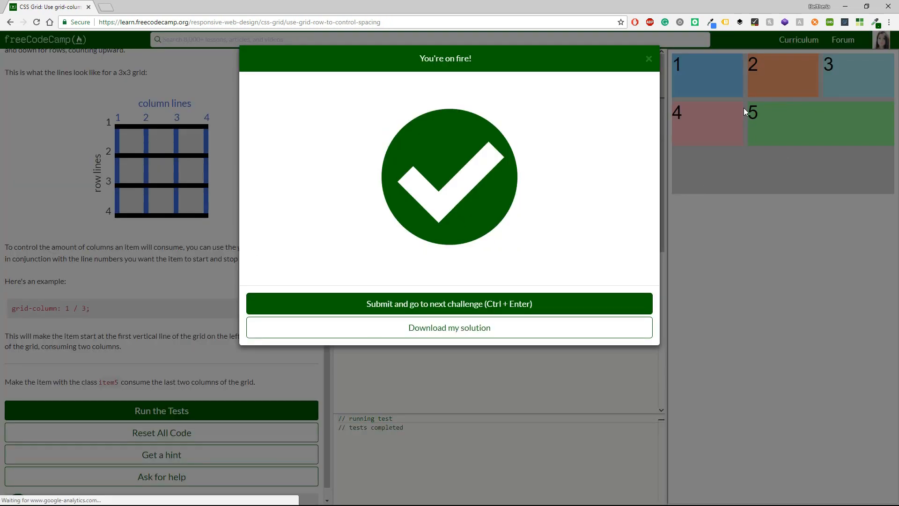
Step: Submit the grid-column solution to open the grid-row challenge
click(648, 58)
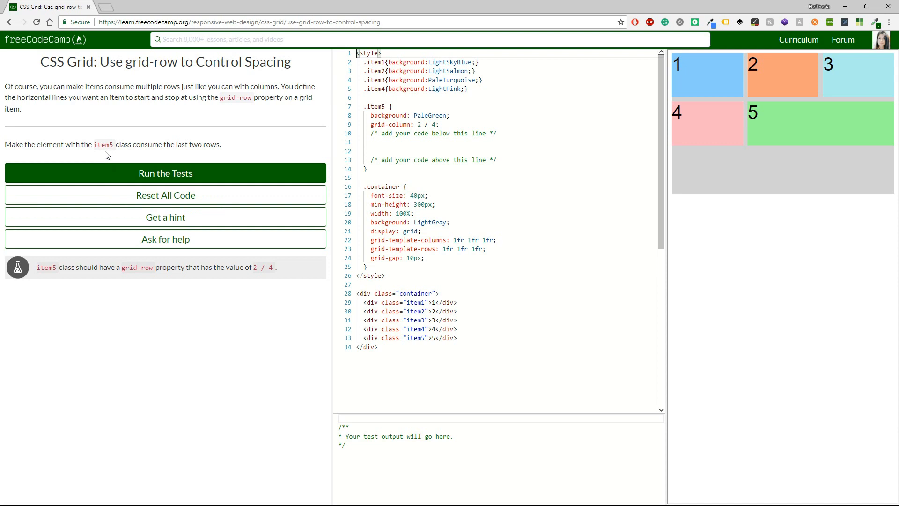
mouse_move(212, 145)
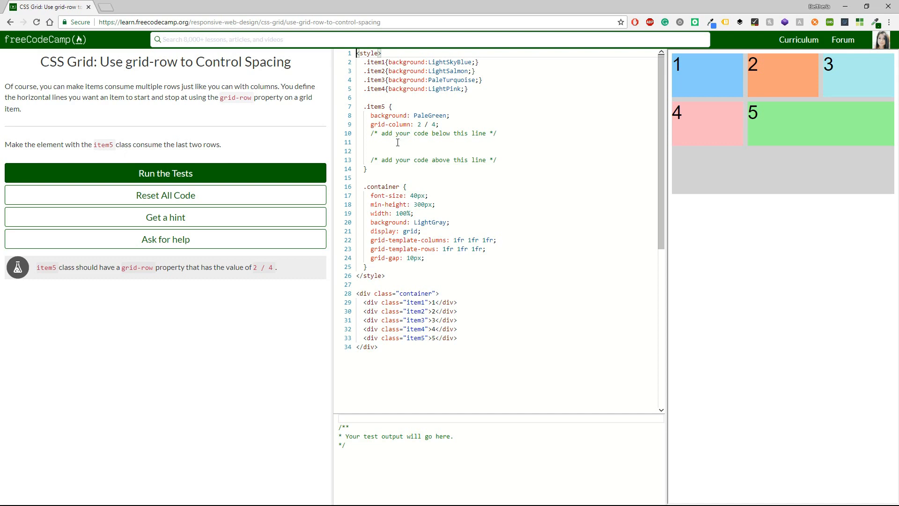
Step: Give .item5 grid-row: 2/4, run the tests, and submit the solution
text(grid-column:)
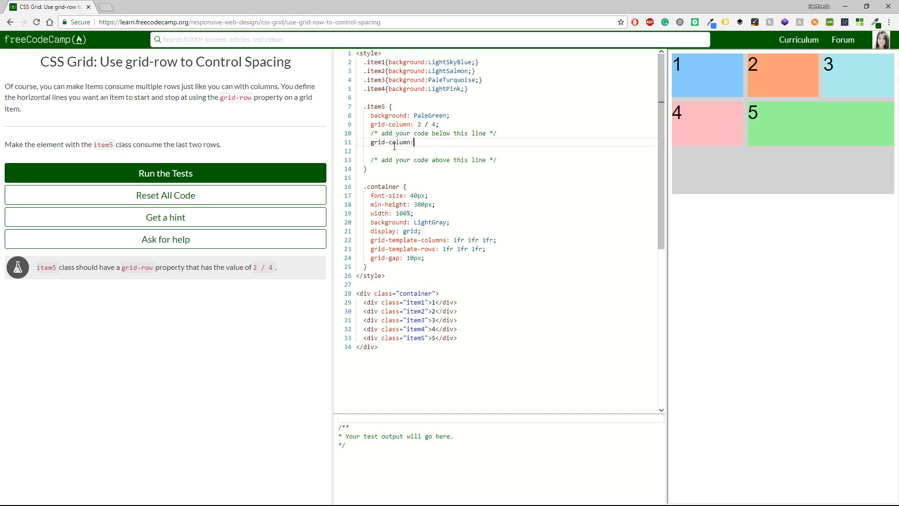
key(Backspace)
text(row)
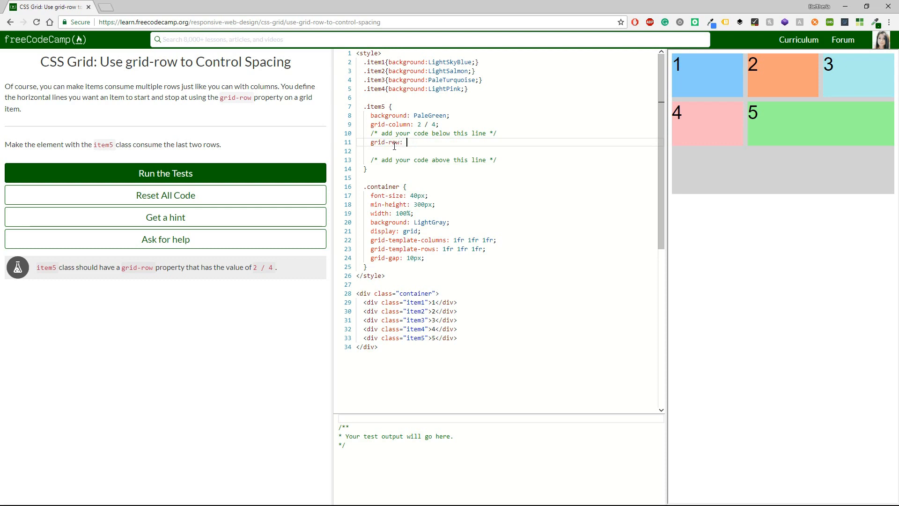
text(2/4;)
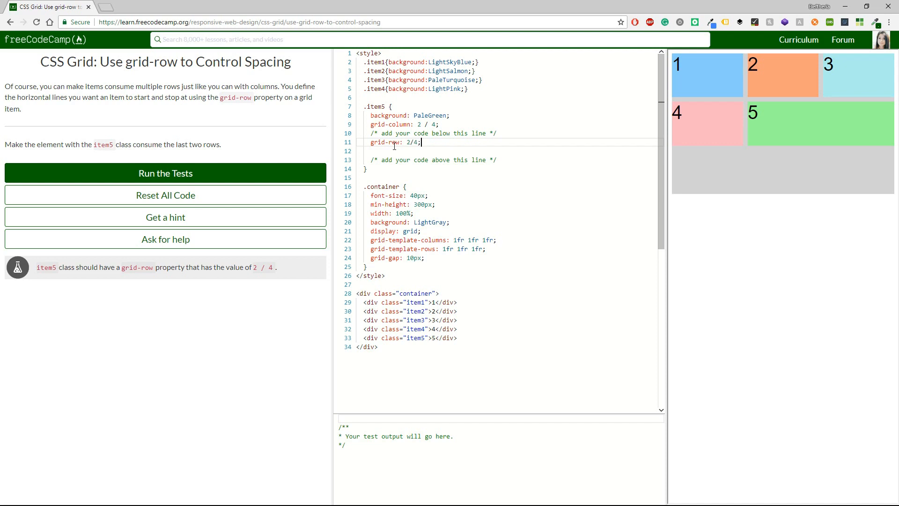
click(165, 173)
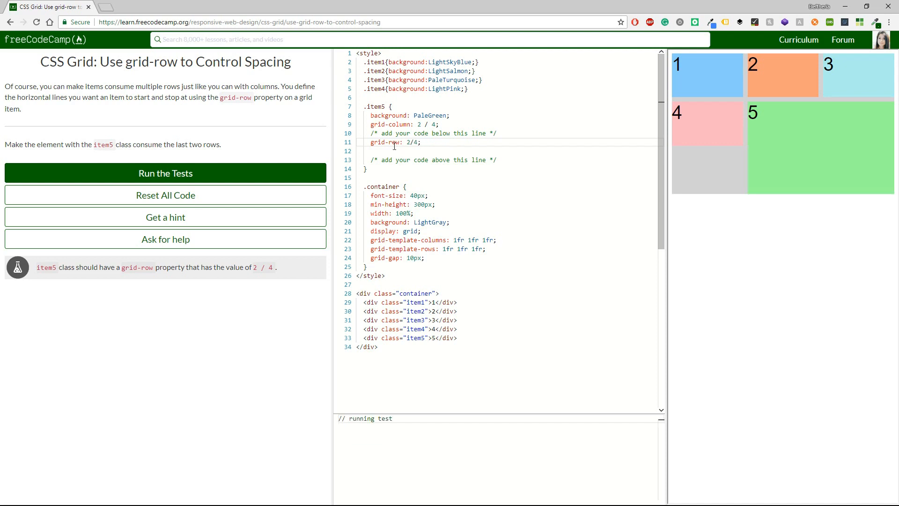
click(165, 173)
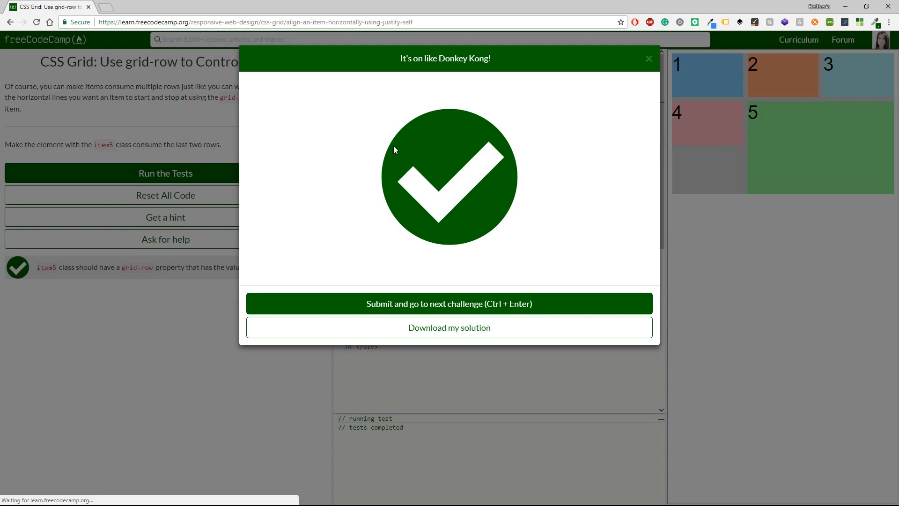
Step: Load the justify-self challenge and read about its start, center and end values
click(448, 303)
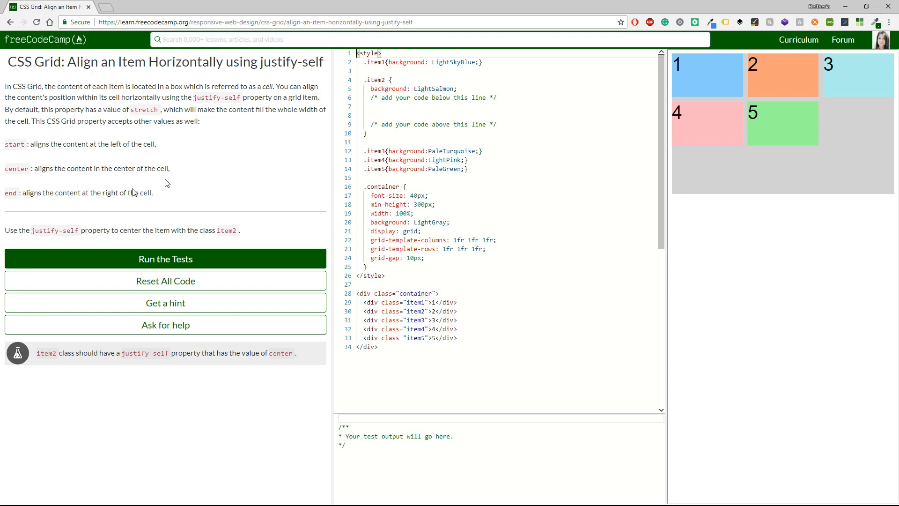
Step: Add justify-self: center to the .item2 rule and run the tests
double_click(55, 230)
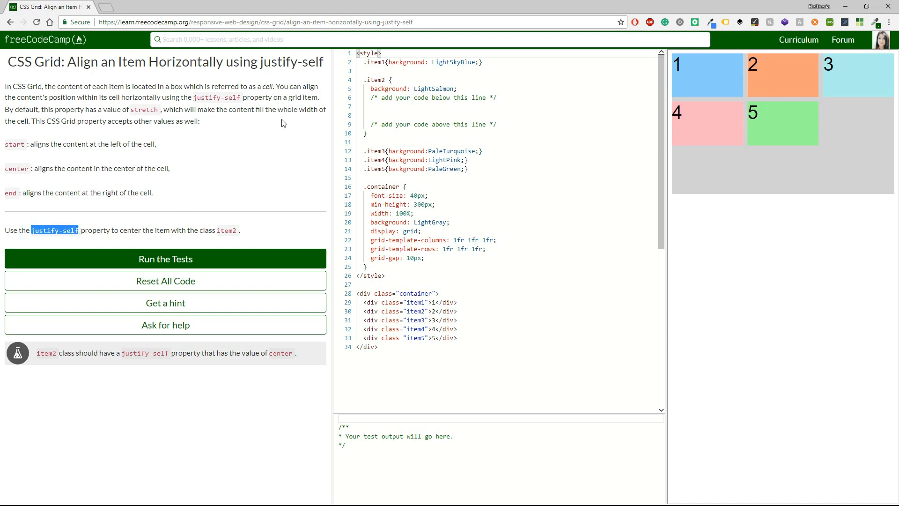
text(justify-self)
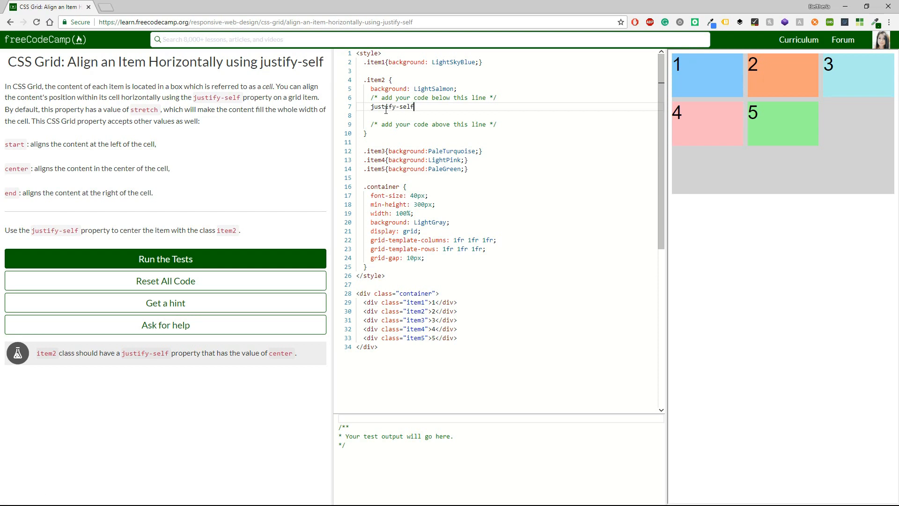
text(: center;)
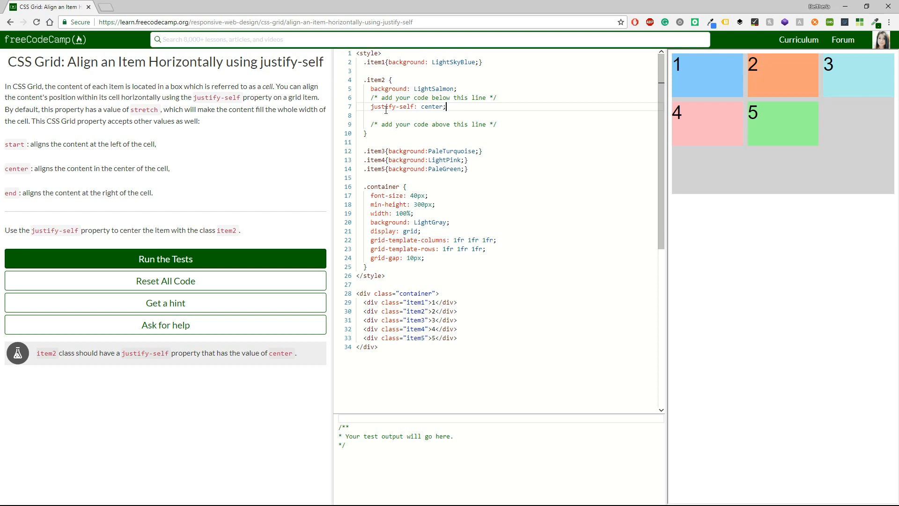
click(165, 258)
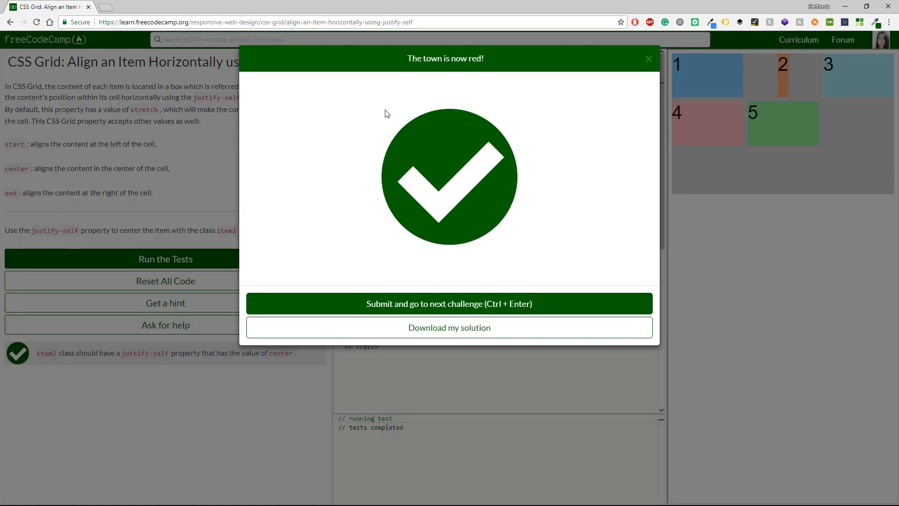
mouse_move(388, 114)
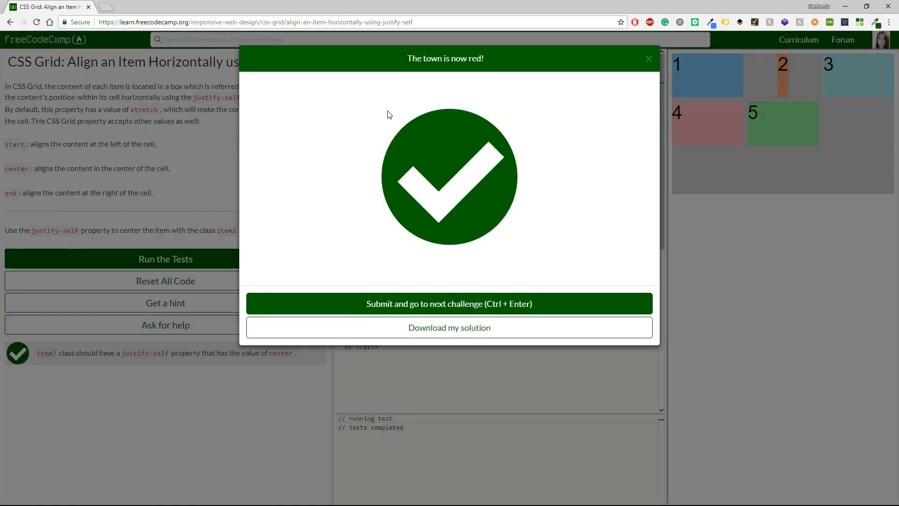
mouse_move(617, 232)
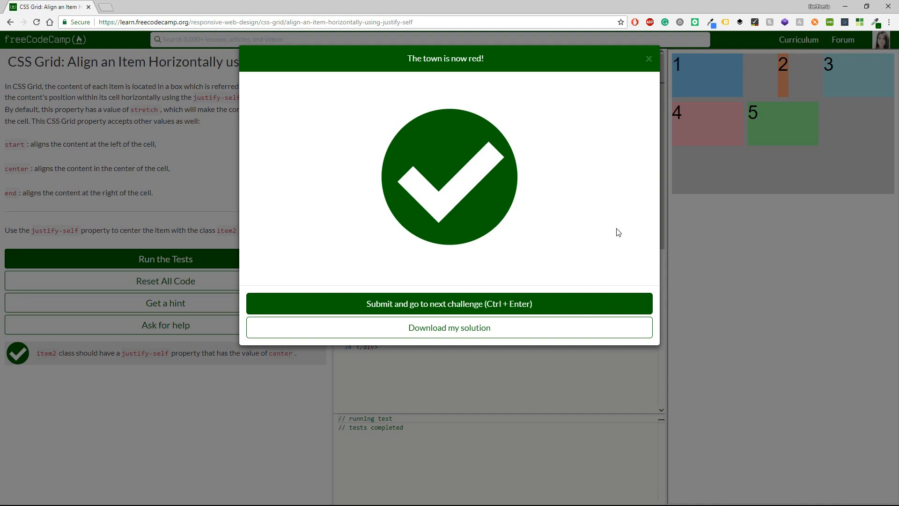
Step: Submit the justify-self solution to load the align-self challenge
click(449, 303)
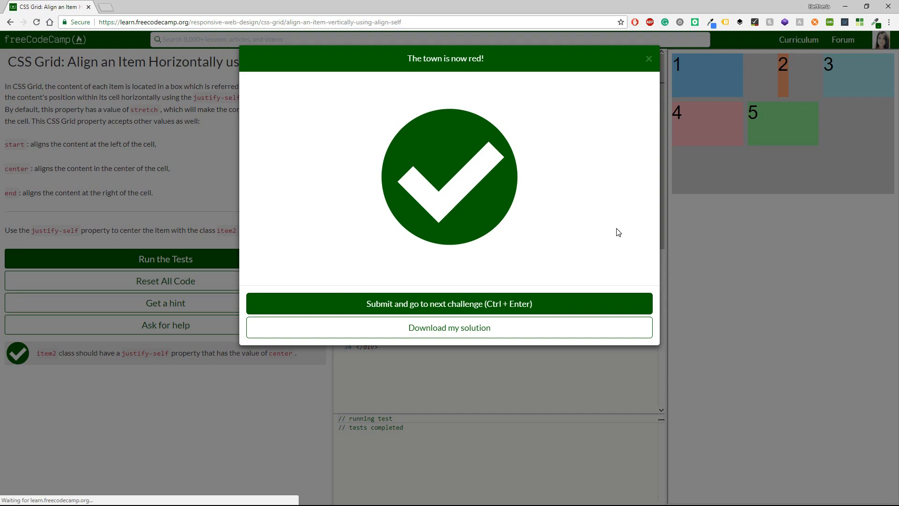
click(449, 303)
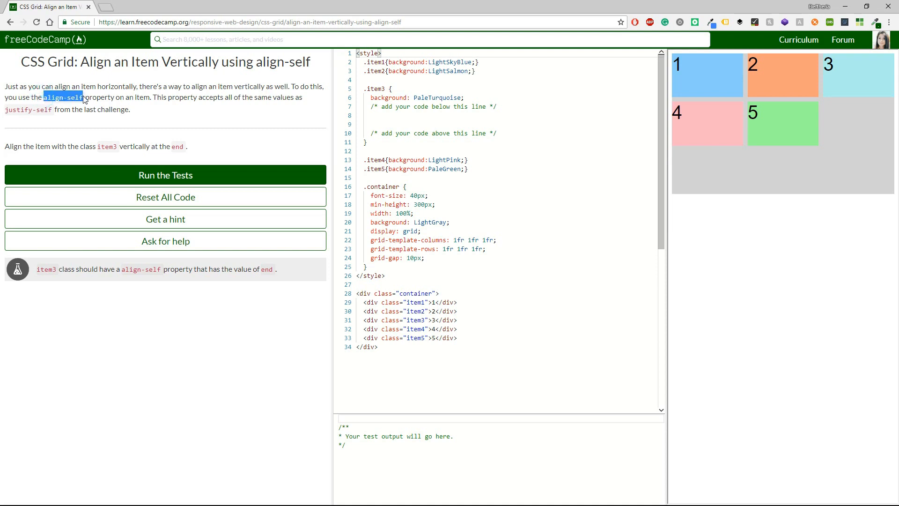
Step: Add align-self: end to .item3, pass the tests, and submit the solution
click(382, 115)
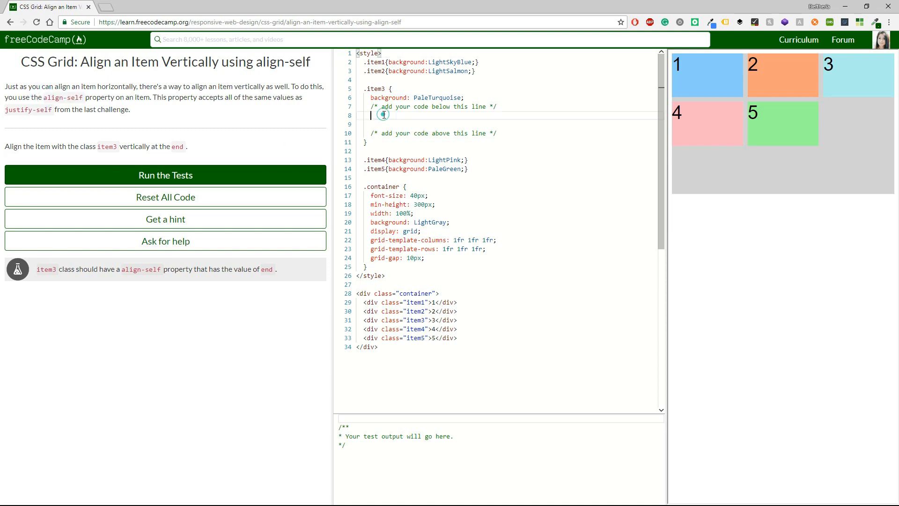
text(align-self:)
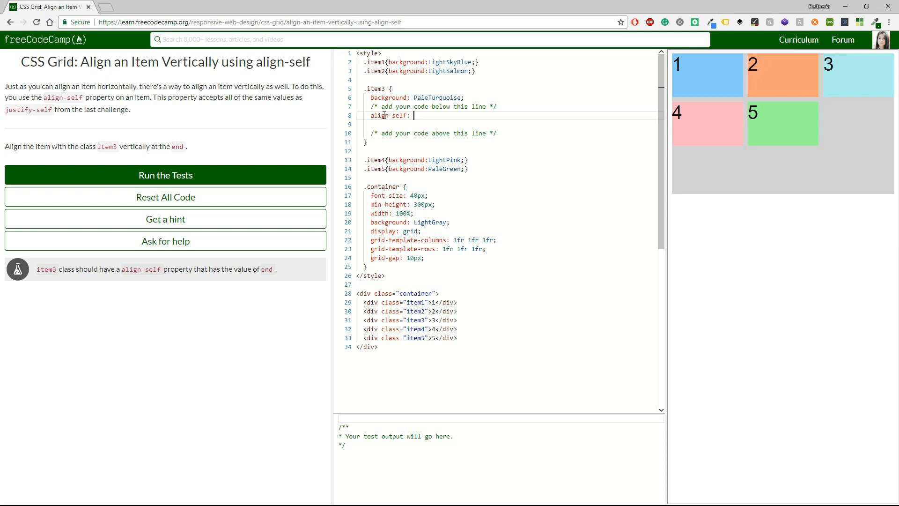
text(end;)
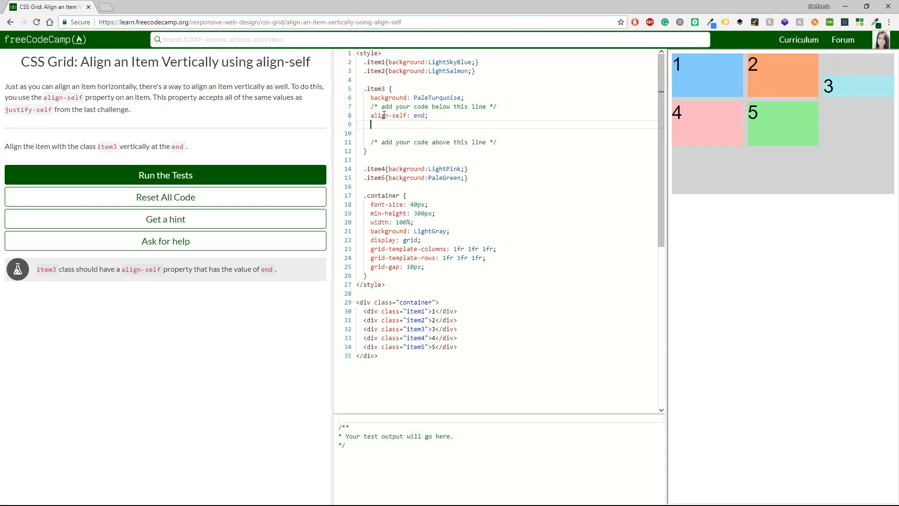
key(Backspace)
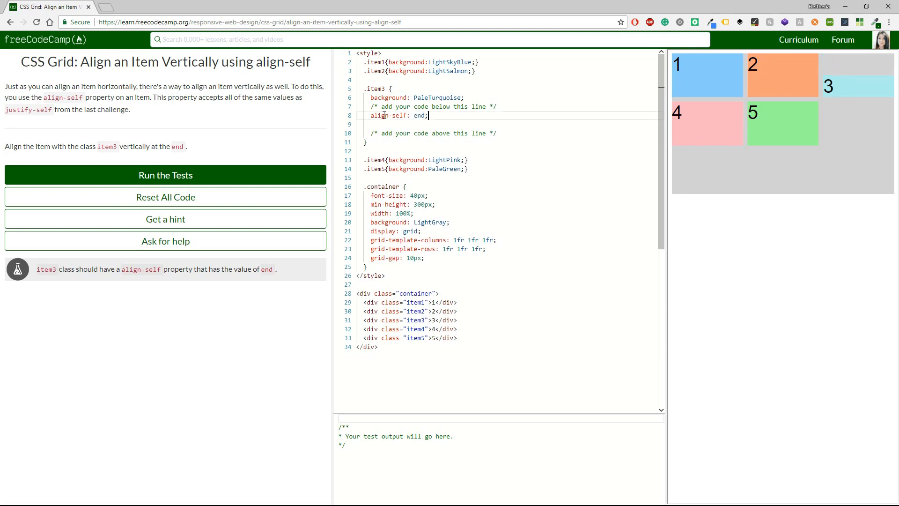
click(165, 175)
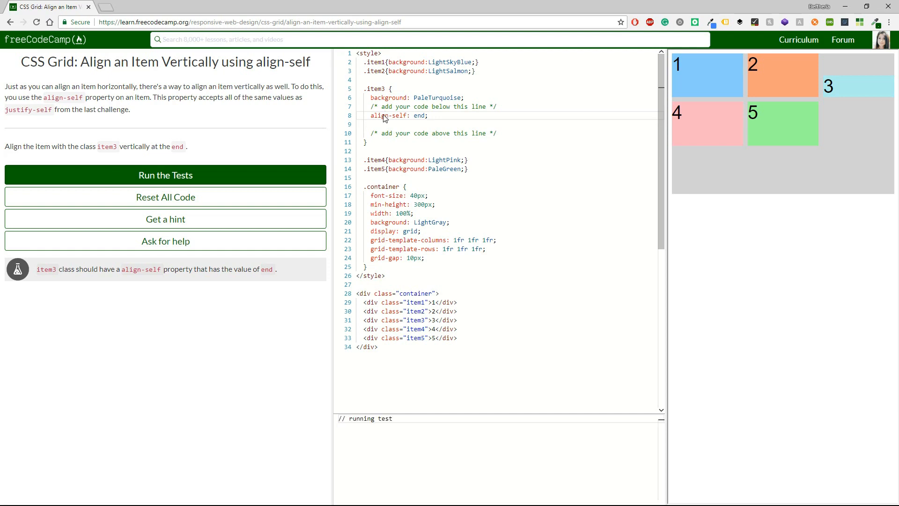
click(166, 175)
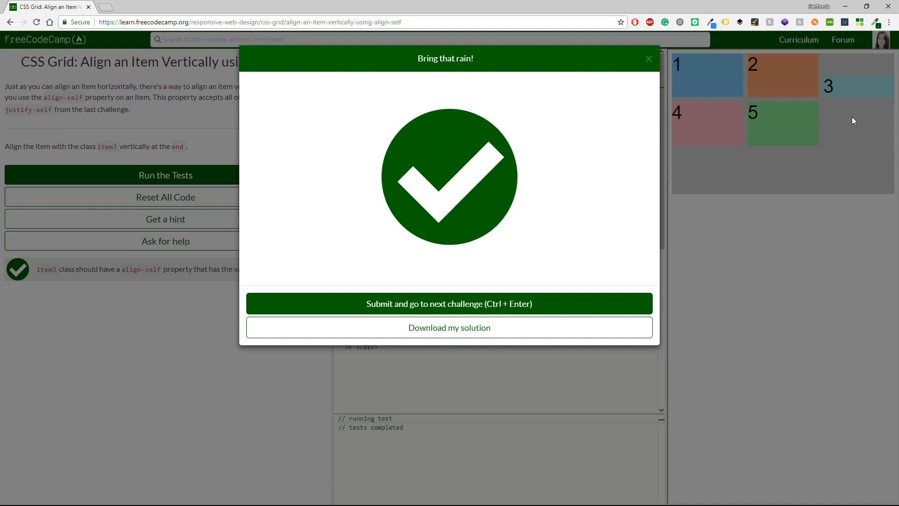
click(449, 303)
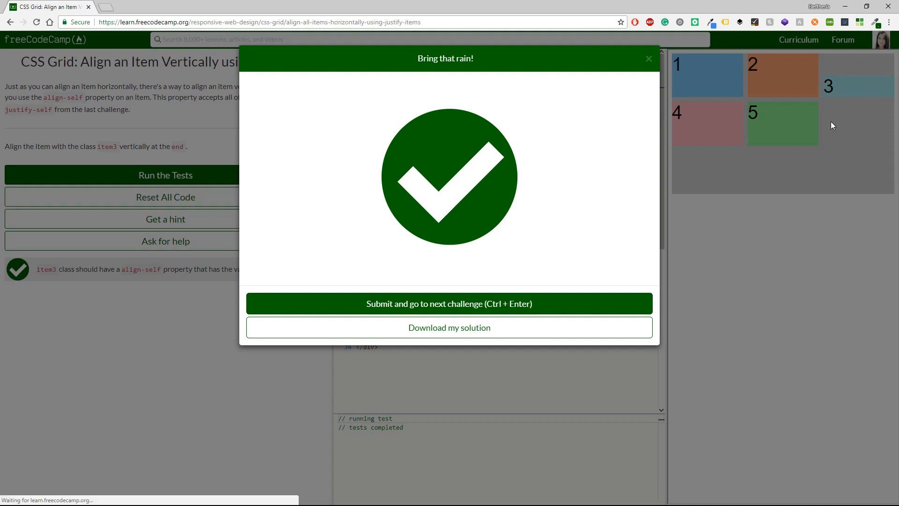
click(449, 303)
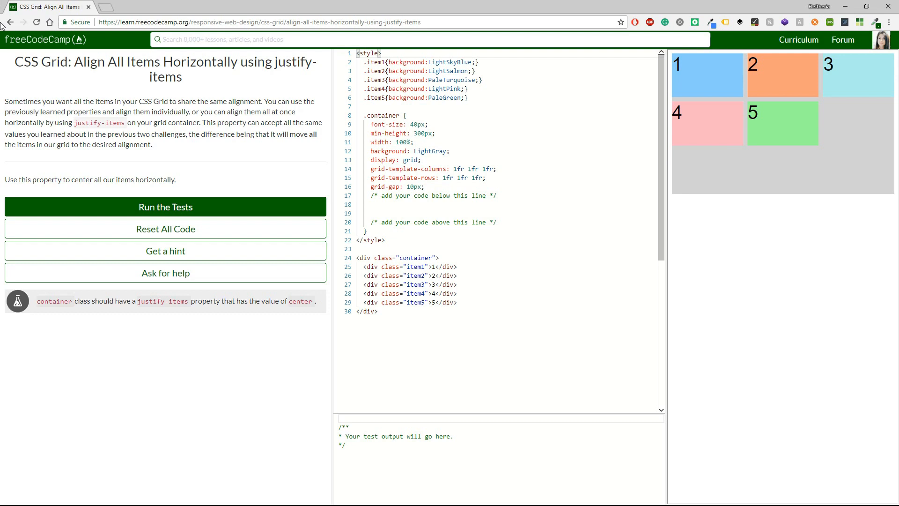
Step: Add justify-items: center to the .container rule and run the tests
double_click(80, 123)
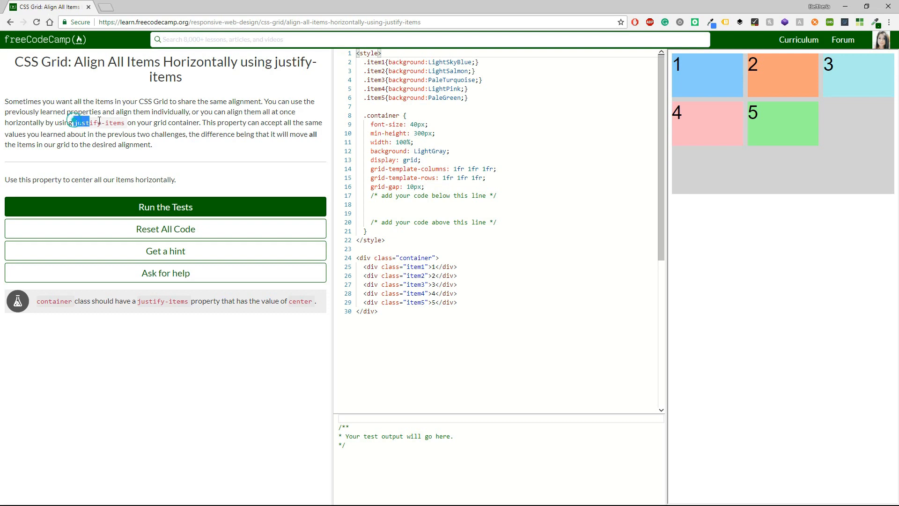
double_click(99, 122)
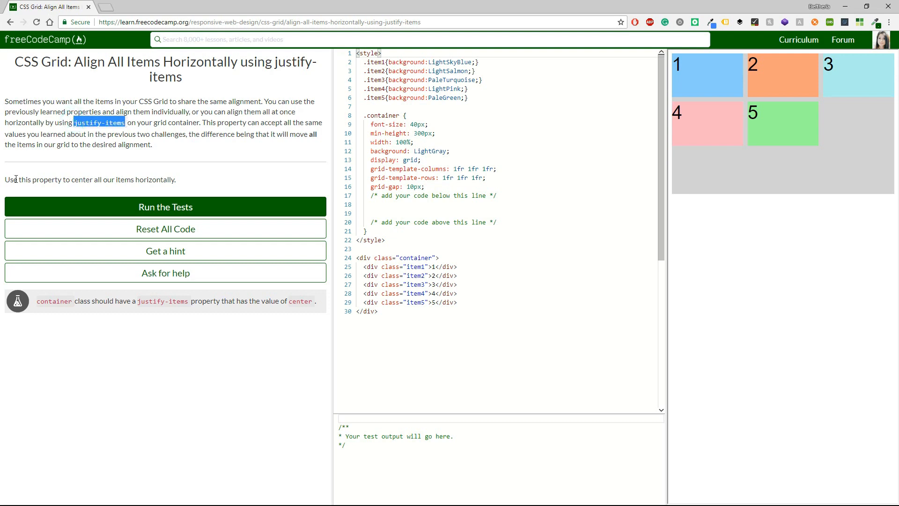
mouse_move(146, 179)
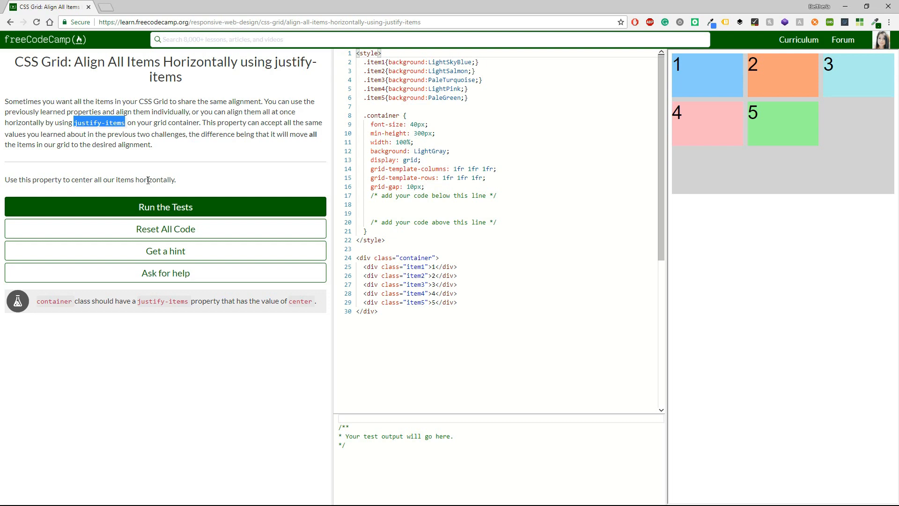
click(384, 213)
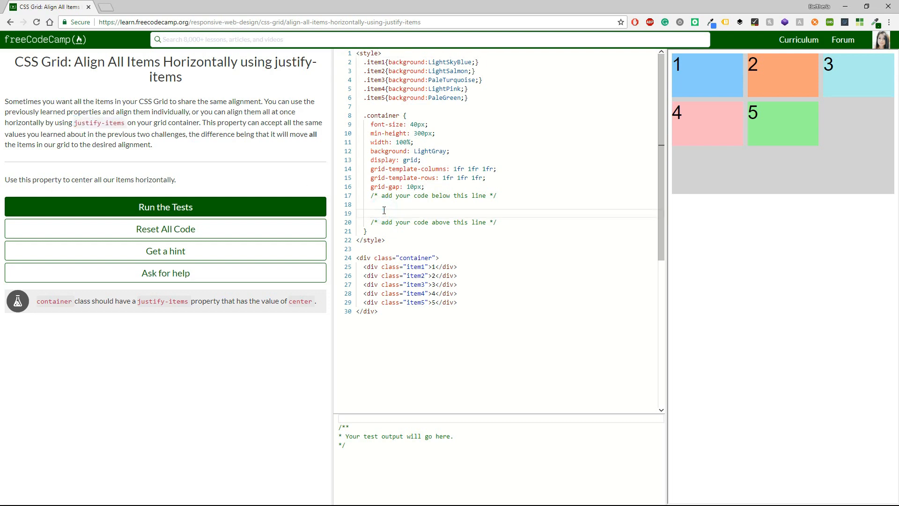
text(justify-items: center;)
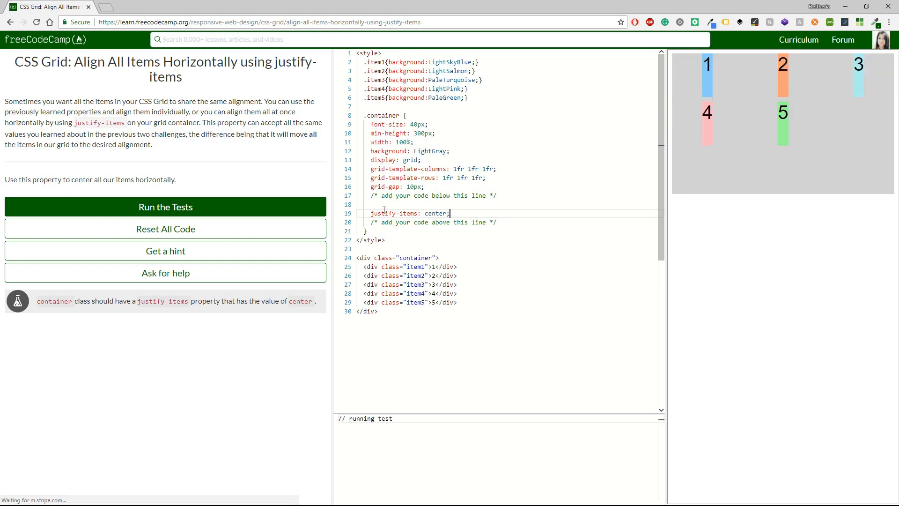
click(166, 206)
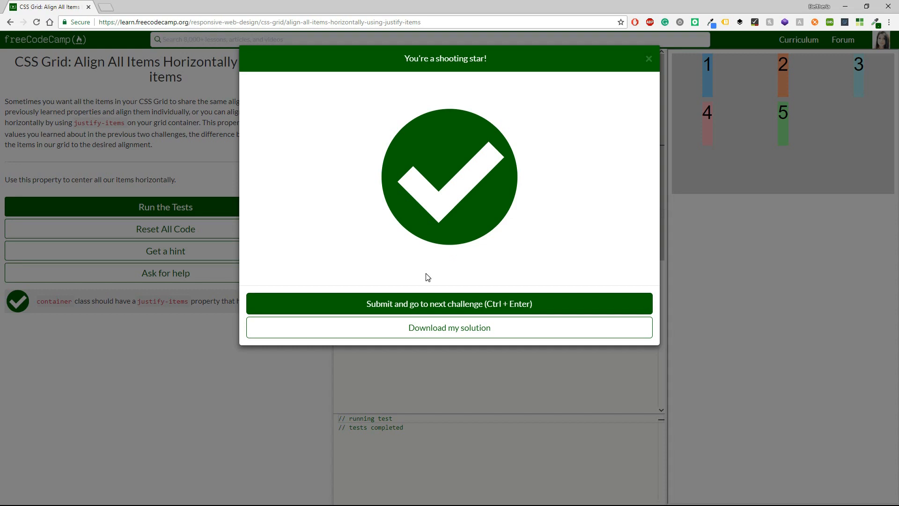
Step: Submit the justify-items solution and advance to the align-items challenge
click(449, 303)
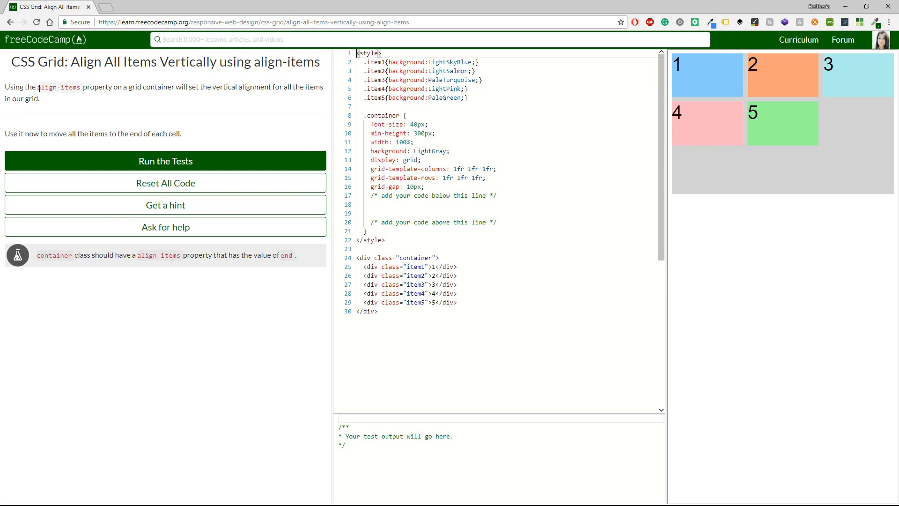
Step: Add 'align-items: end' to the .container rule and run the tests
double_click(58, 87)
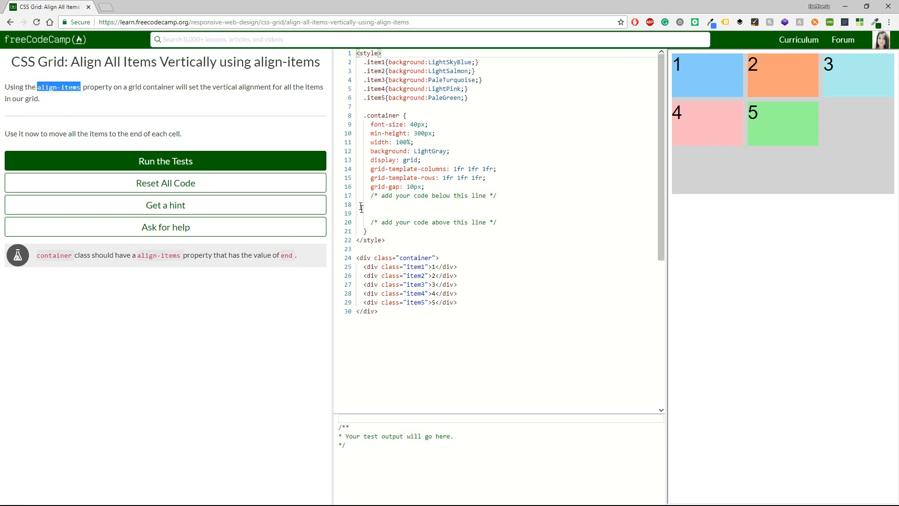
text(align-items:)
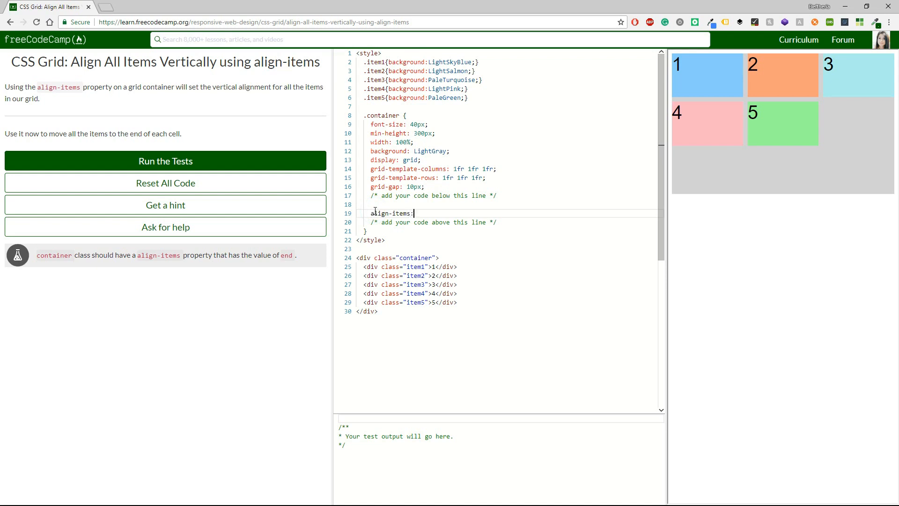
text(end;)
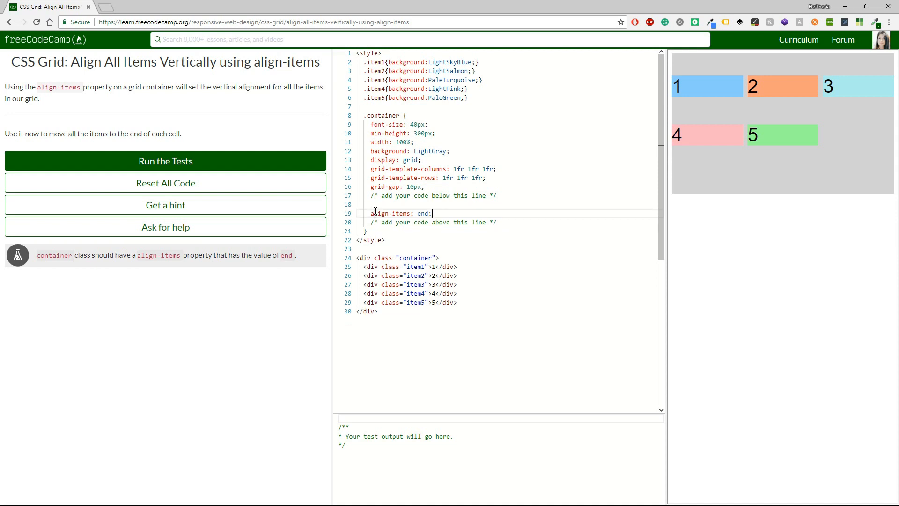
click(166, 161)
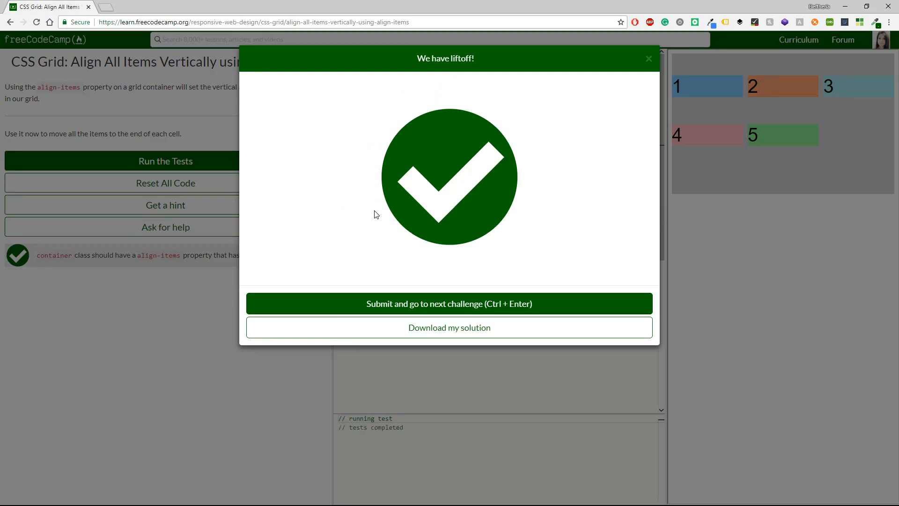